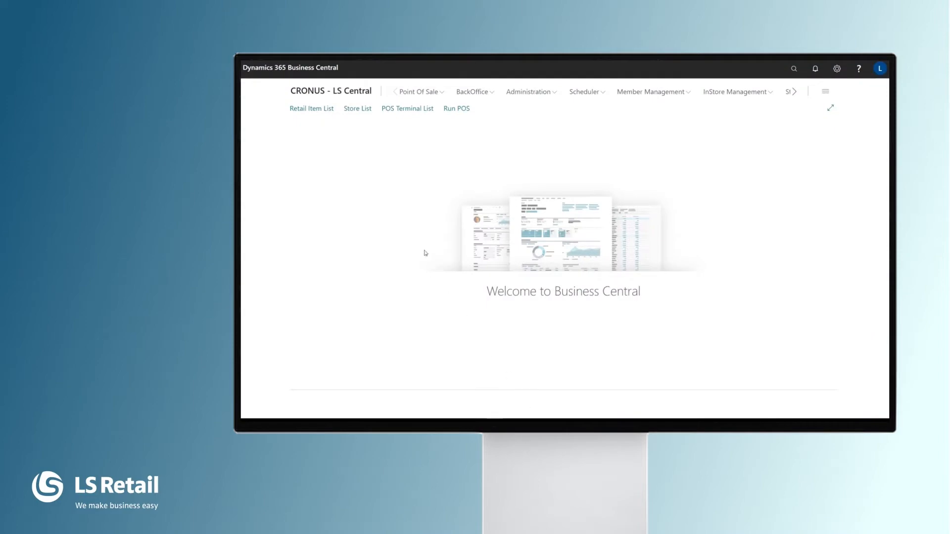
- Open the Retail Item List and filter it by searching for 'bag'
left_click(312, 107)
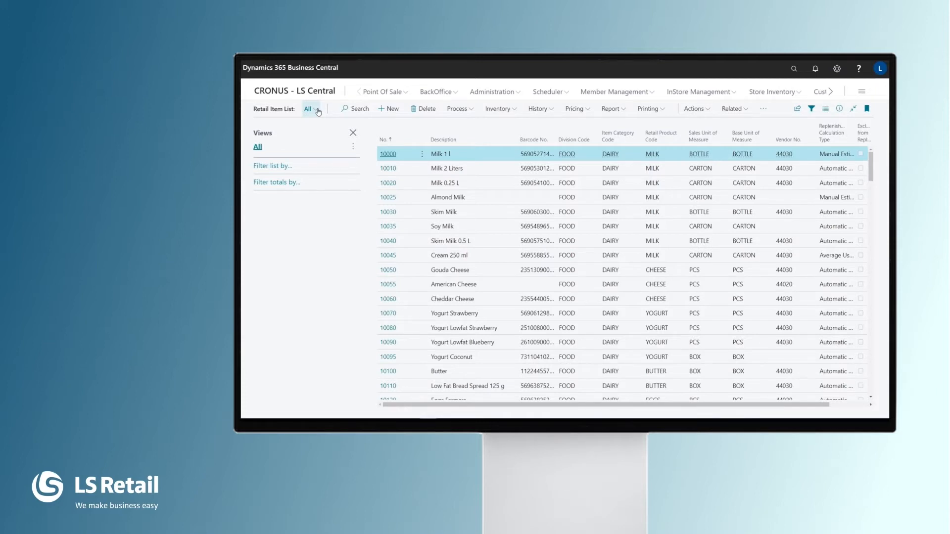
type("bag")
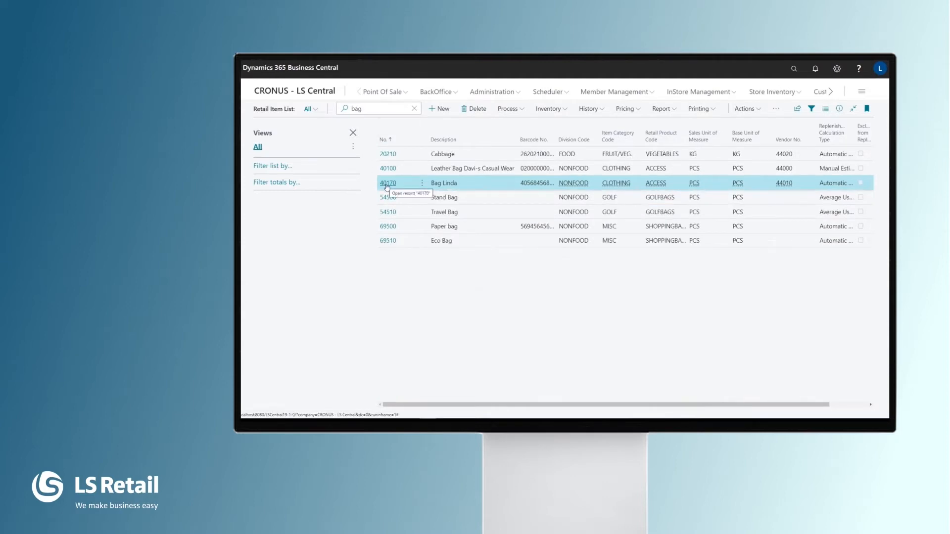
- Open the Bag Linda item card (40170) and enter 30 in its unit price
left_click(388, 182)
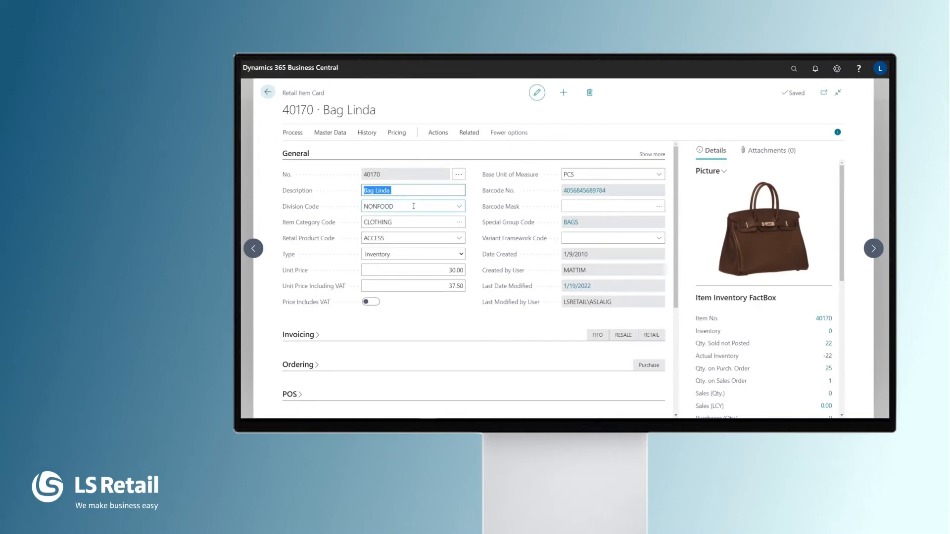
mouse_move(414, 222)
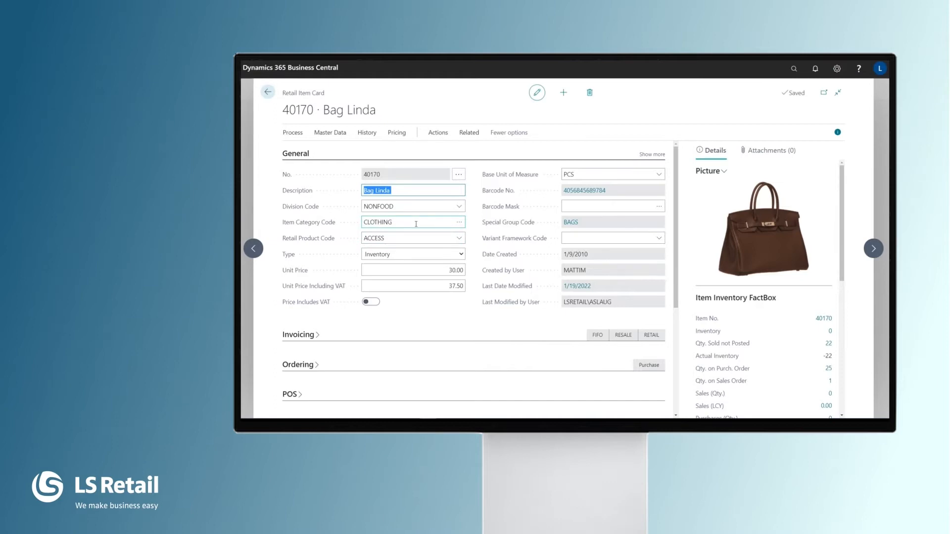
mouse_move(417, 233)
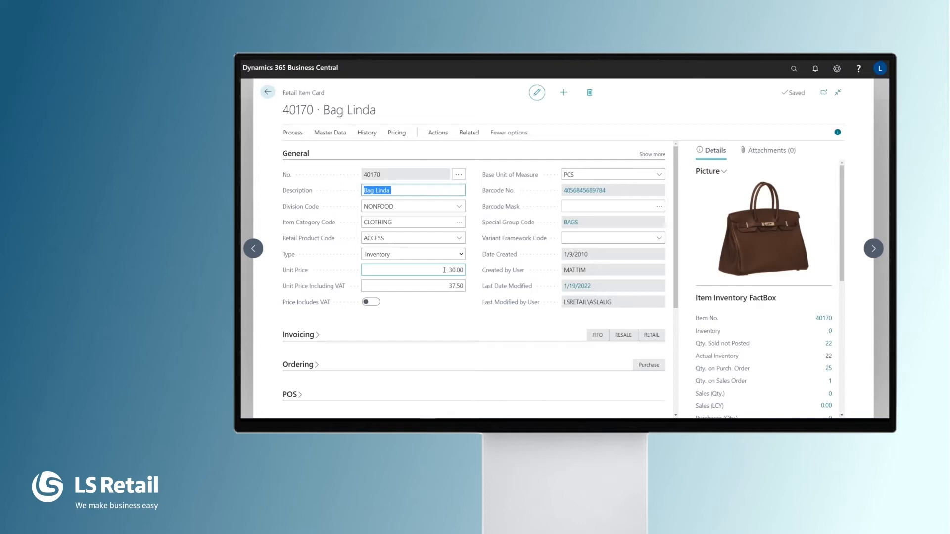
left_click(412, 286)
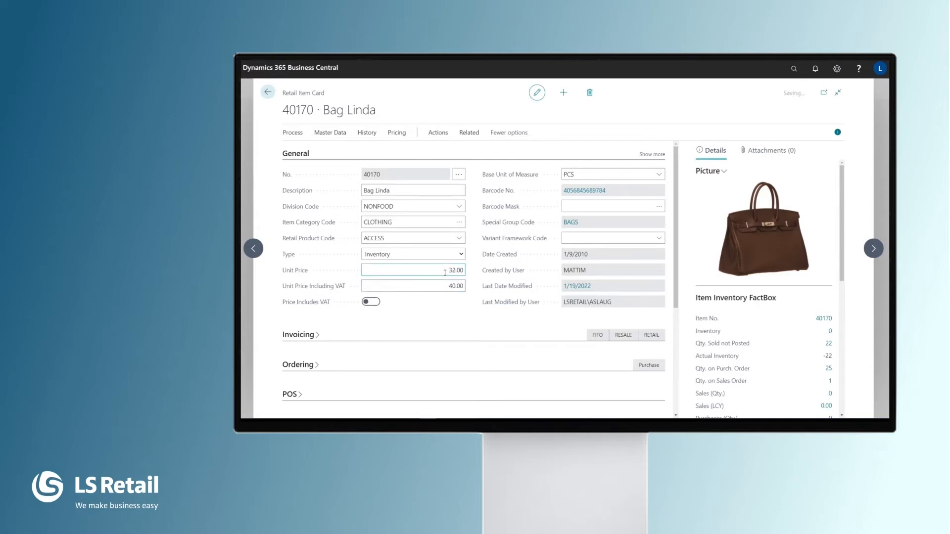
type("30")
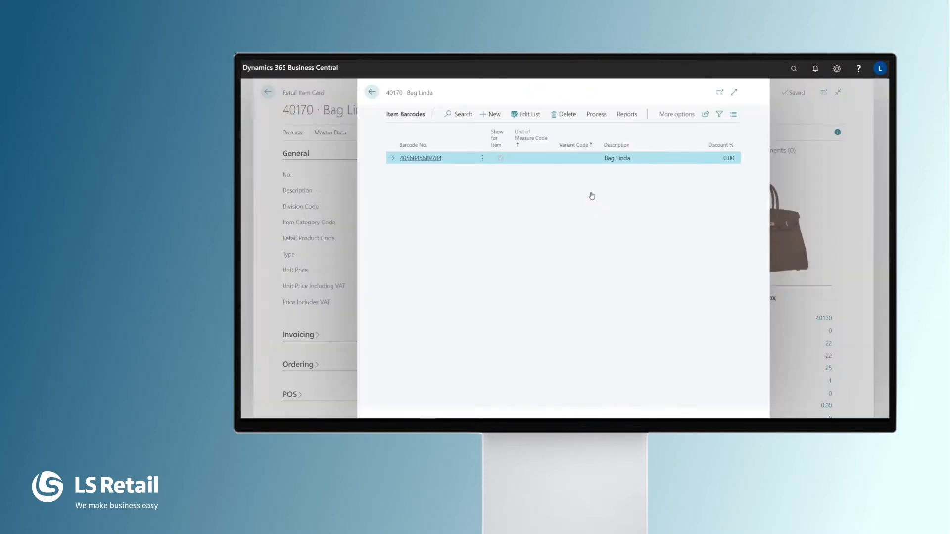
- Create a new Item Barcodes line with barcode 456, then return to the Retail Item Card
left_click(500, 158)
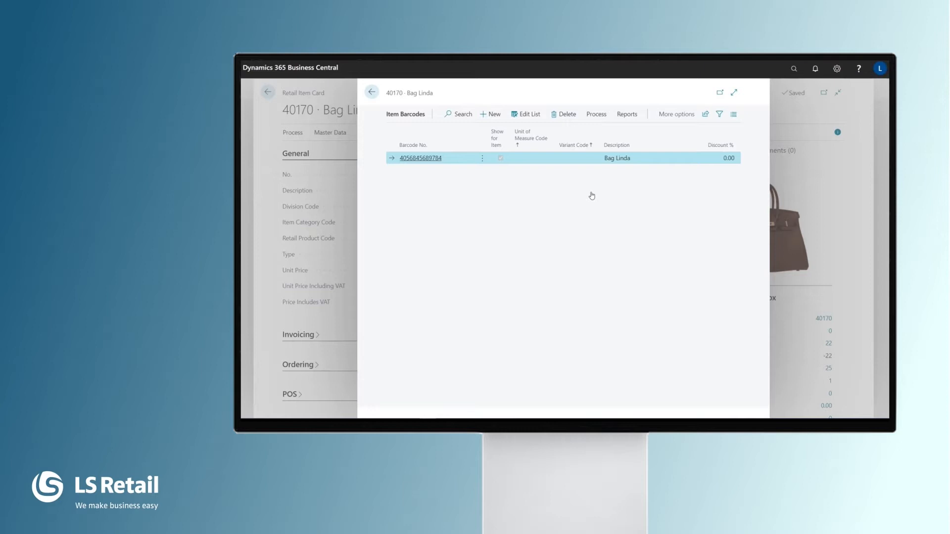
mouse_move(591, 195)
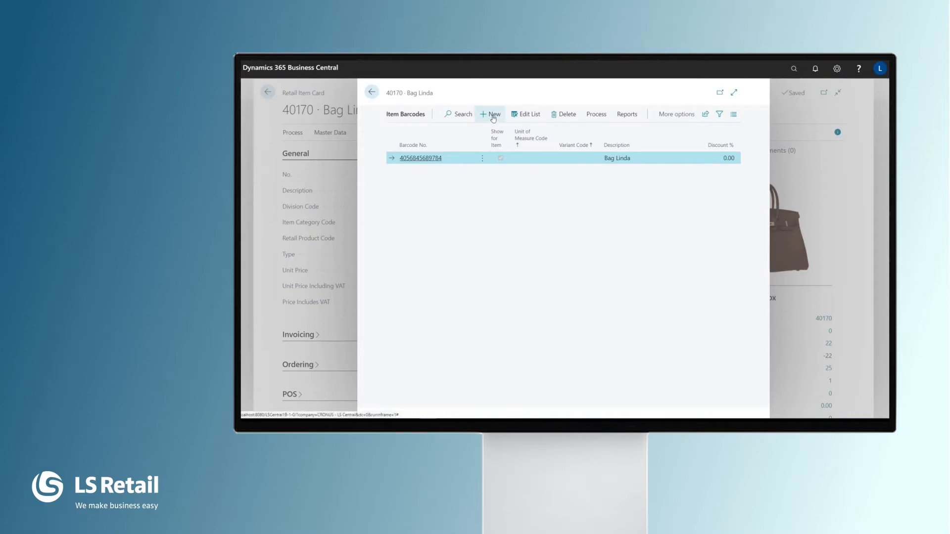
type("456")
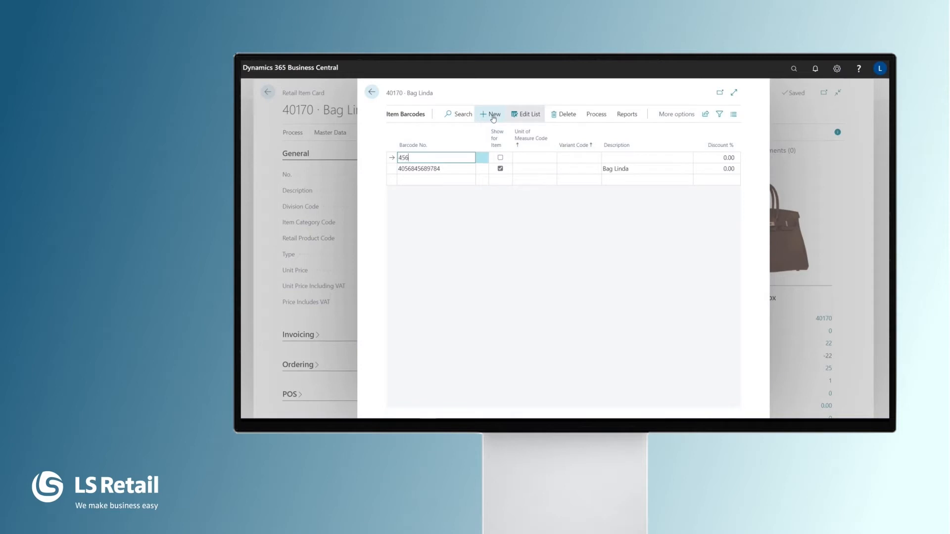
left_click(419, 168)
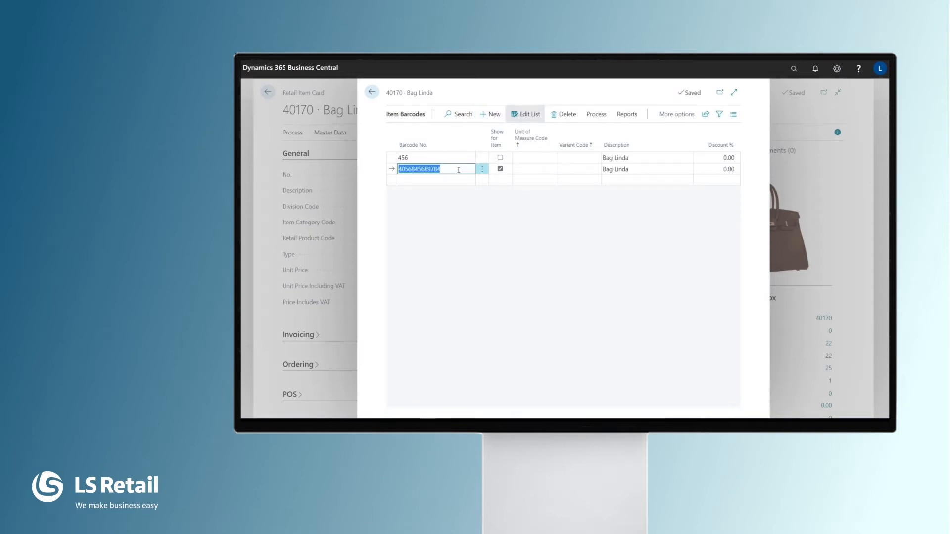
left_click(371, 92)
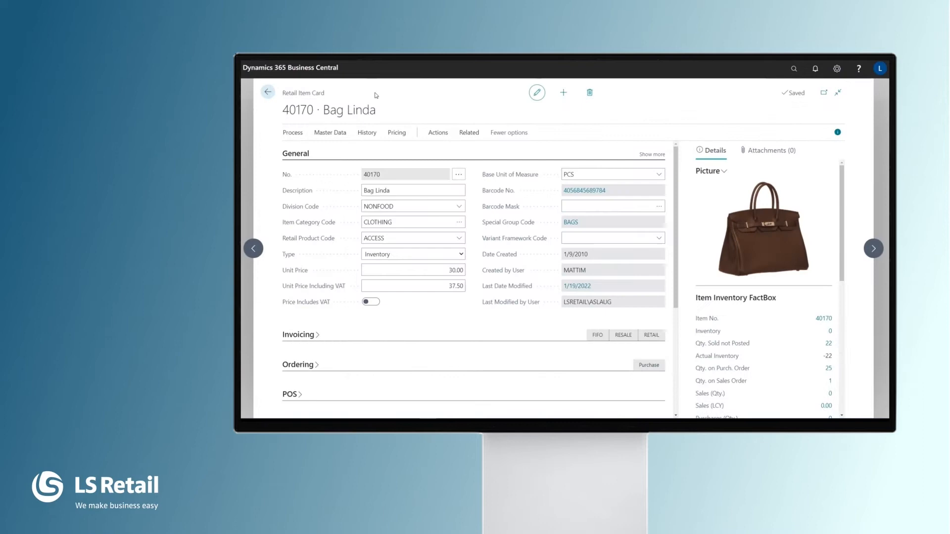
mouse_move(545, 226)
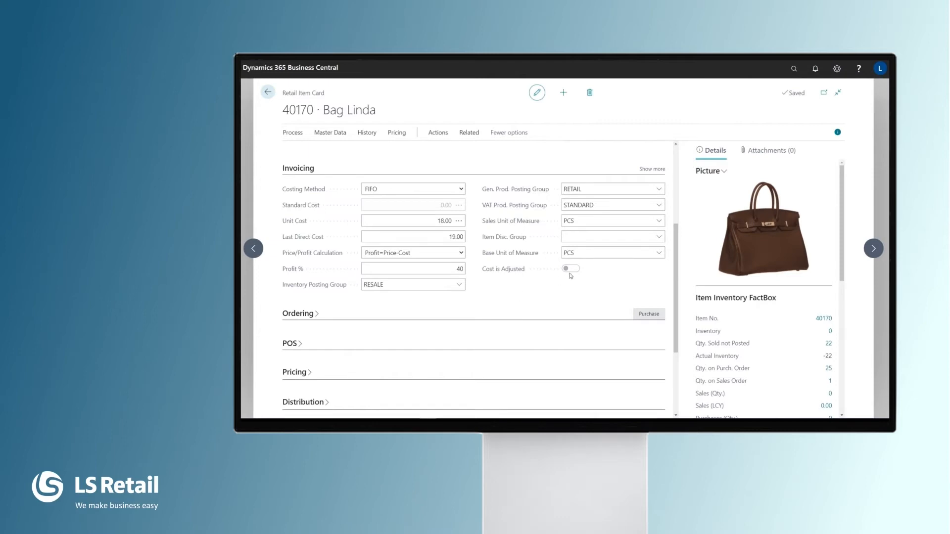
- Expand the POS and Pricing FastTabs on Bag Linda's Retail Item Card
left_click(660, 205)
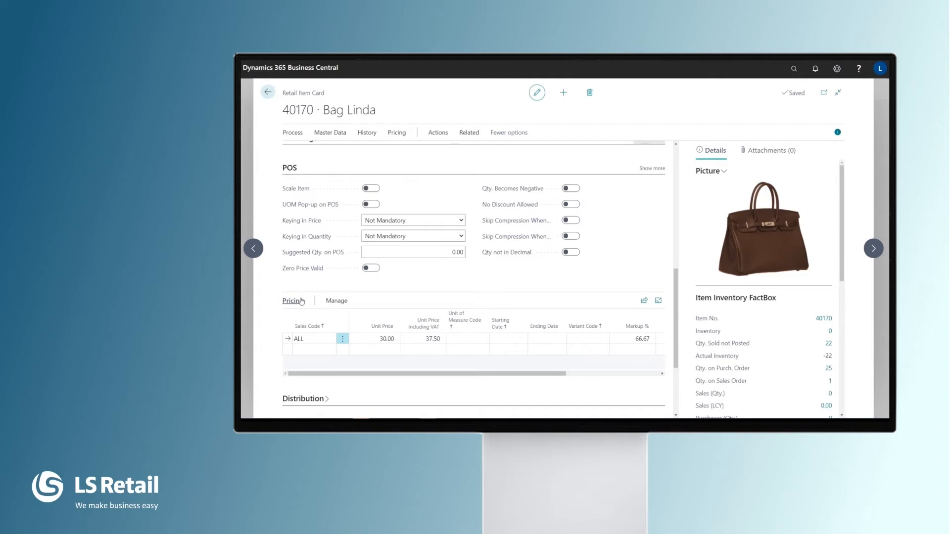
- Add a Pricing line with sales code FASHION and unit price including VAT 38
left_click(309, 338)
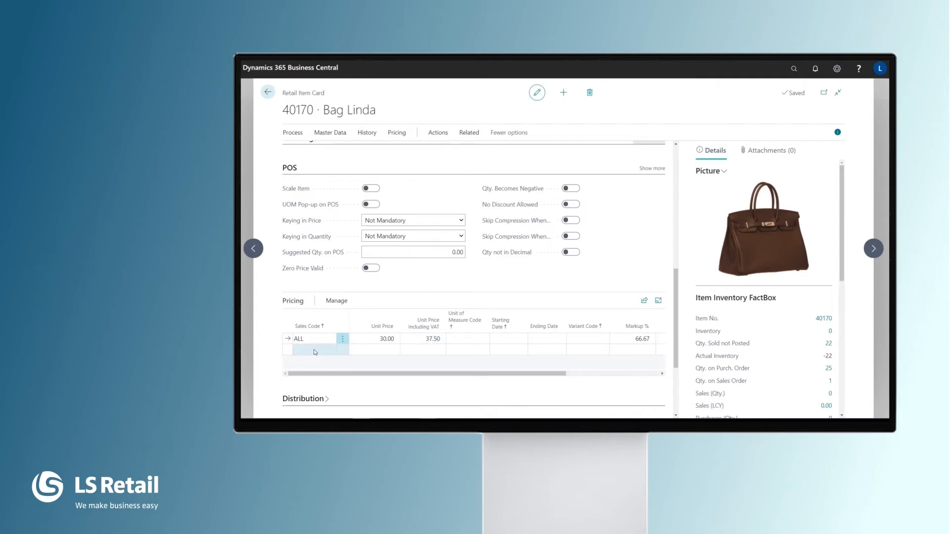
left_click(332, 351)
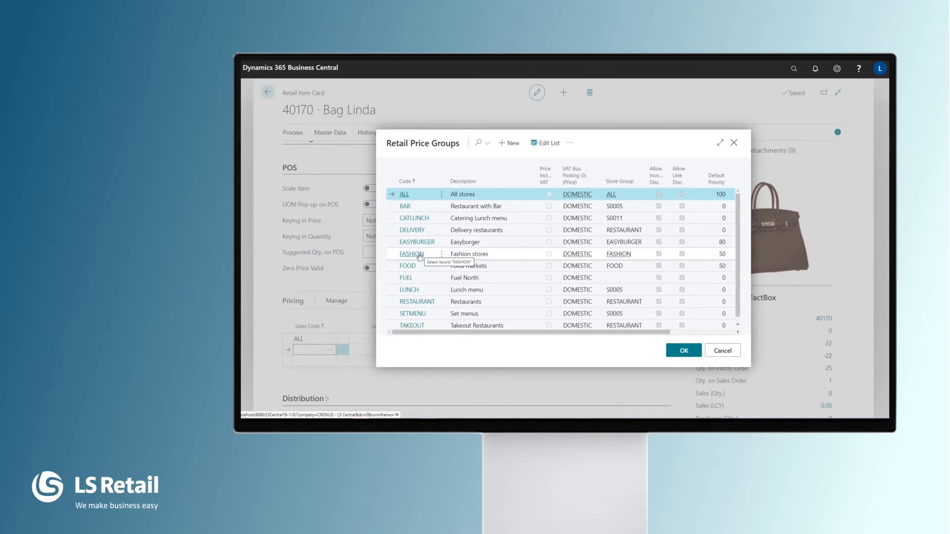
left_click(683, 350)
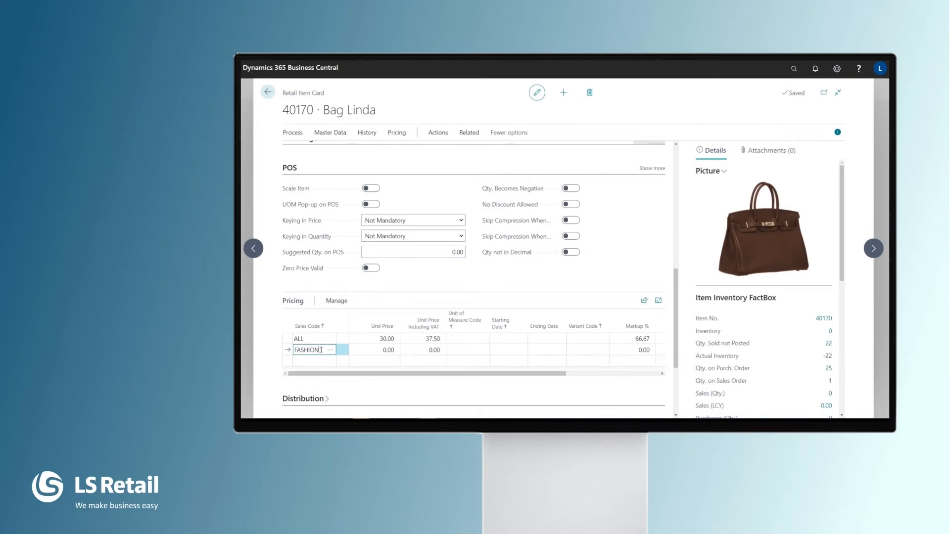
type("38")
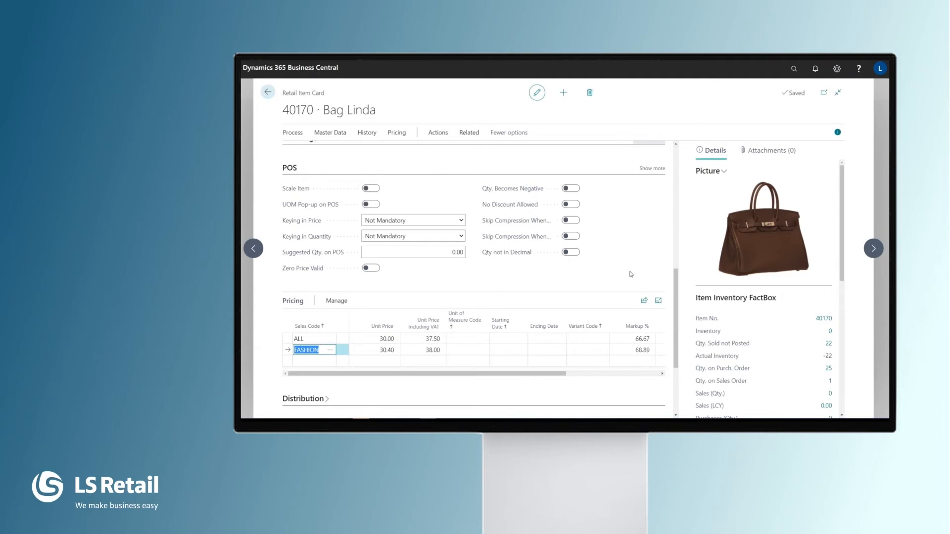
mouse_move(784, 251)
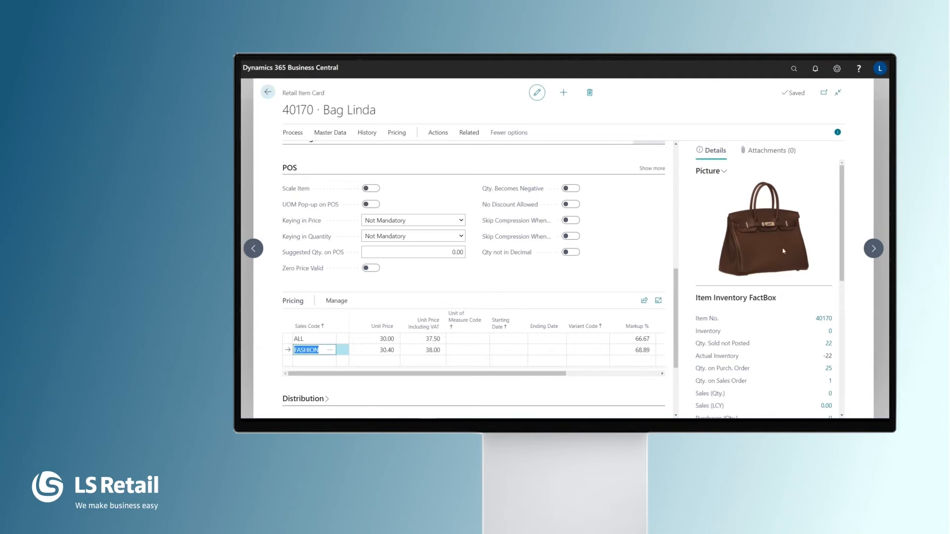
mouse_move(504, 148)
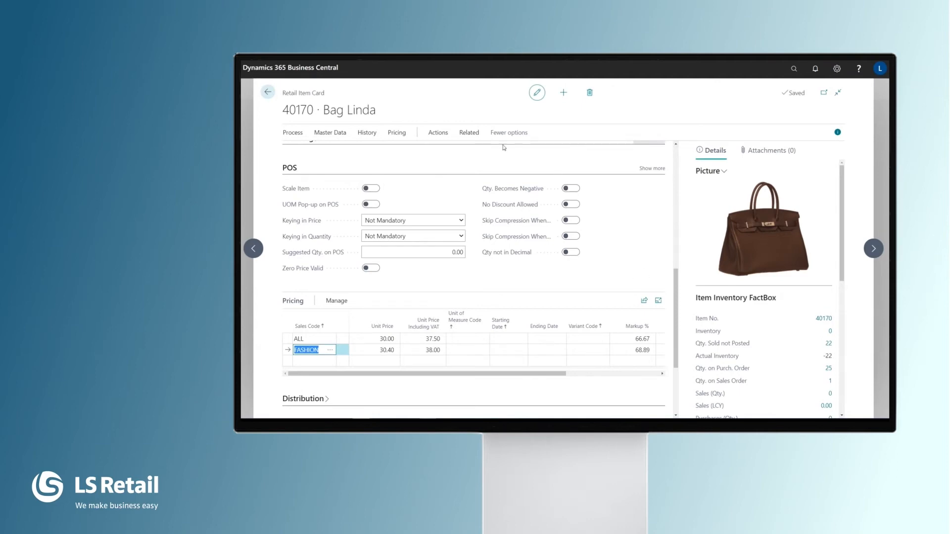
left_click(469, 133)
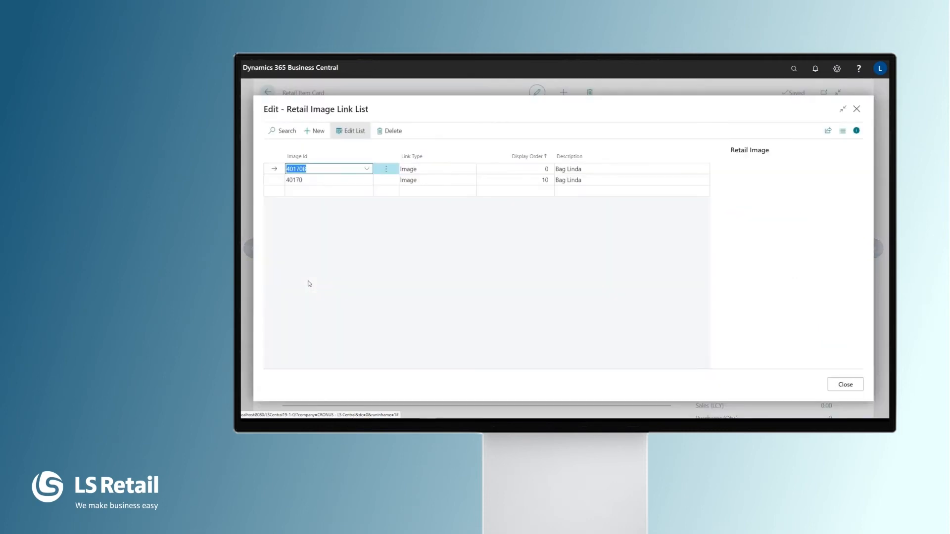
left_click(327, 180)
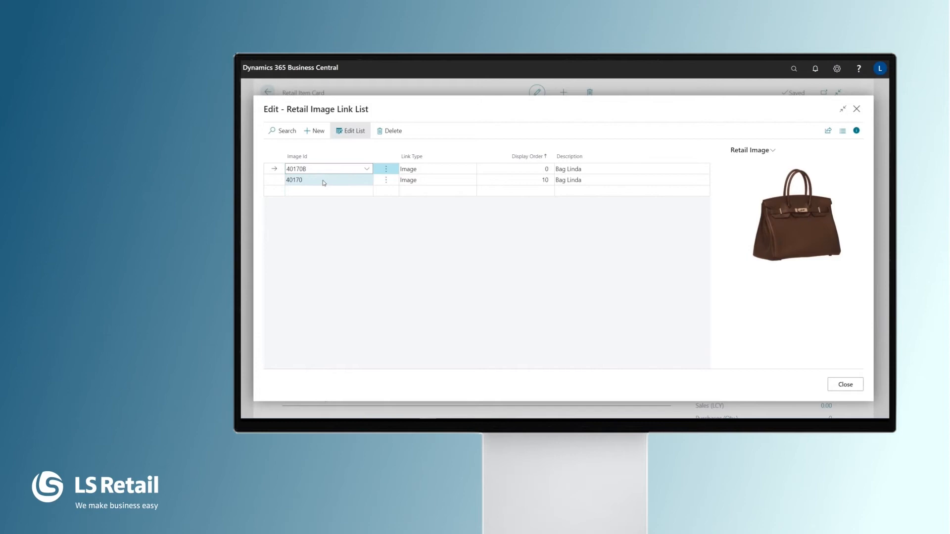
left_click(327, 180)
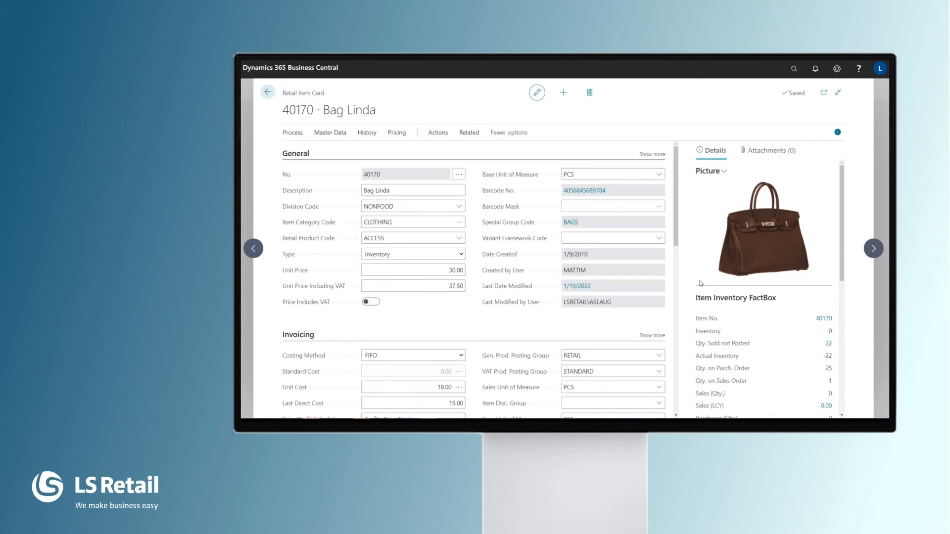
left_click(414, 190)
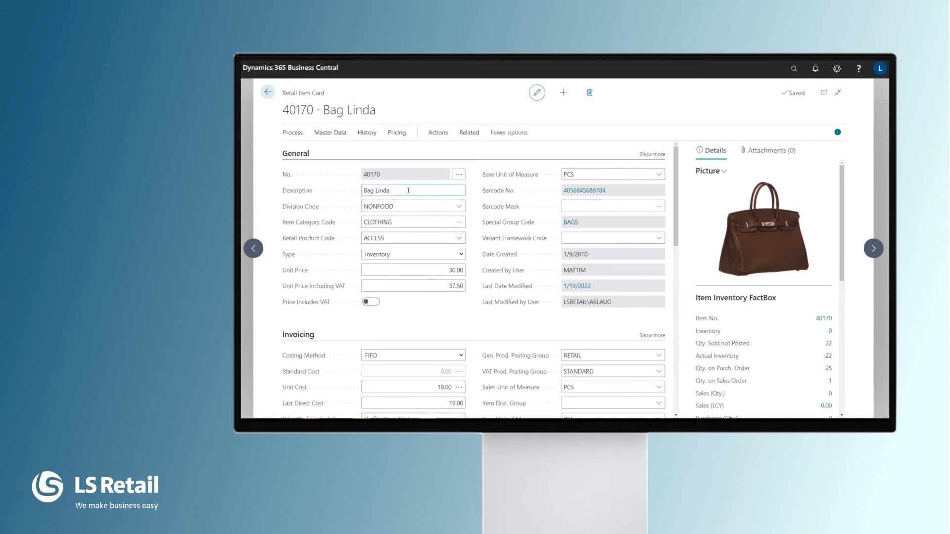
left_click(468, 133)
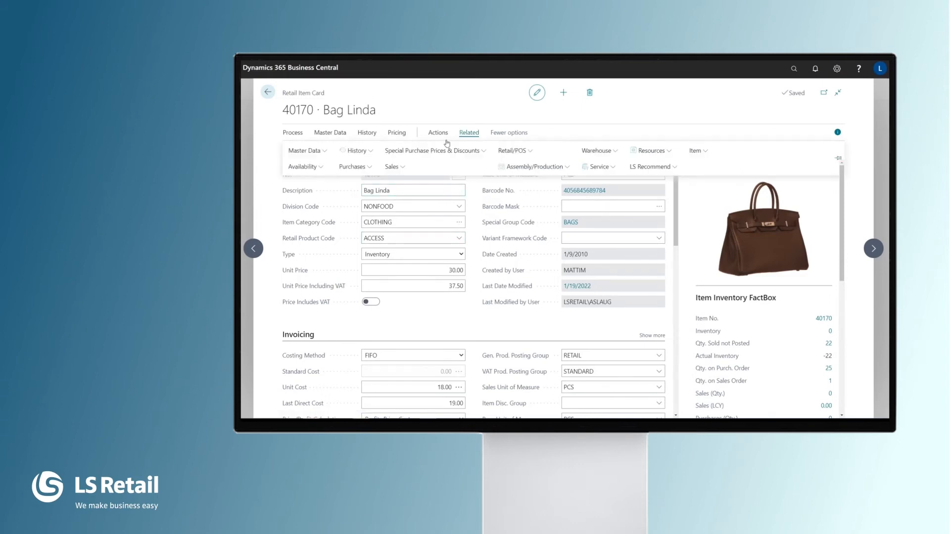
- View Bag Linda's Item HTML page under Master Data, then go back to the list
left_click(305, 151)
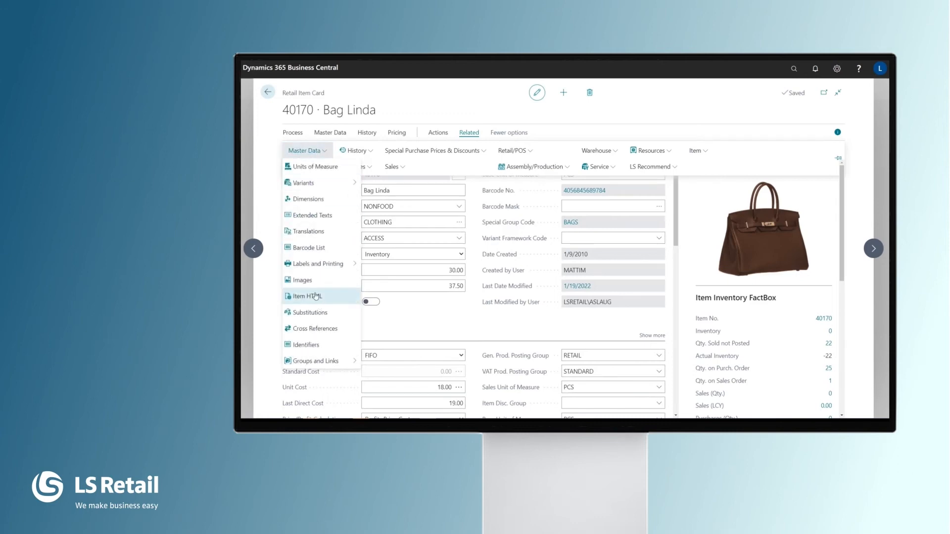
left_click(307, 296)
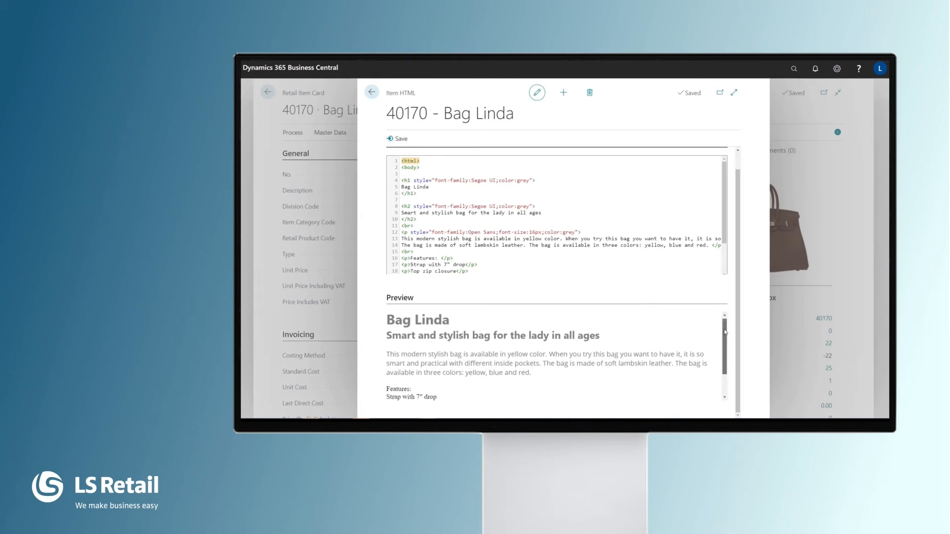
left_click(372, 92)
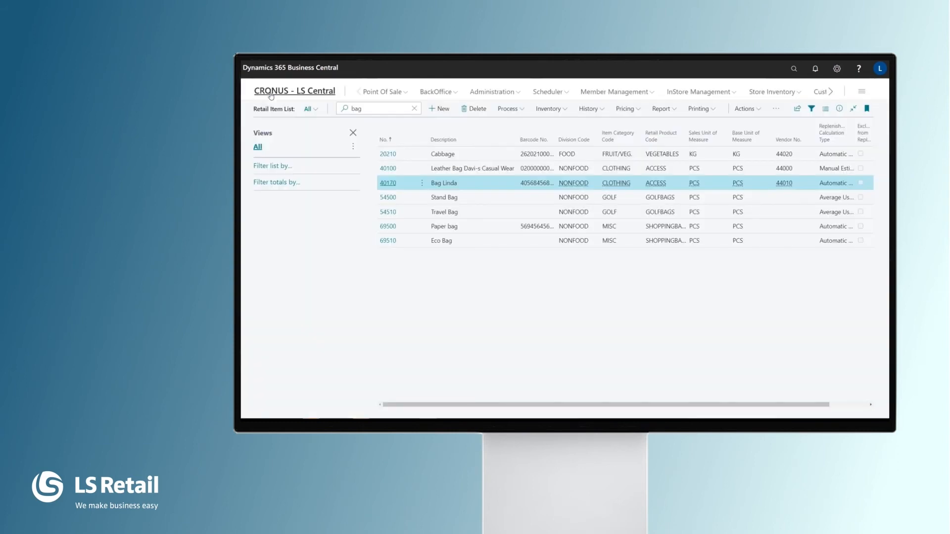
- Search the retail items for 'colla' and open the Linda Collar Dress card (40350)
type("doll")
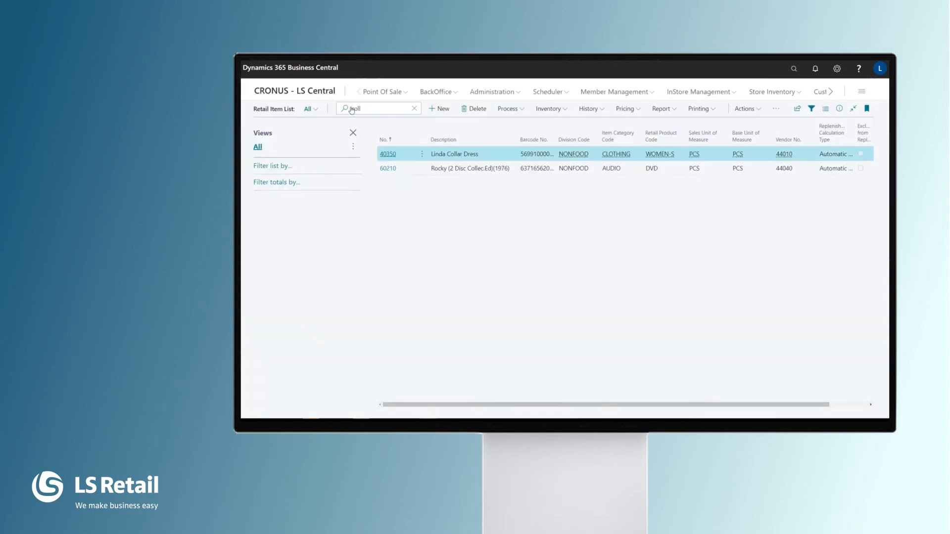
type("colla")
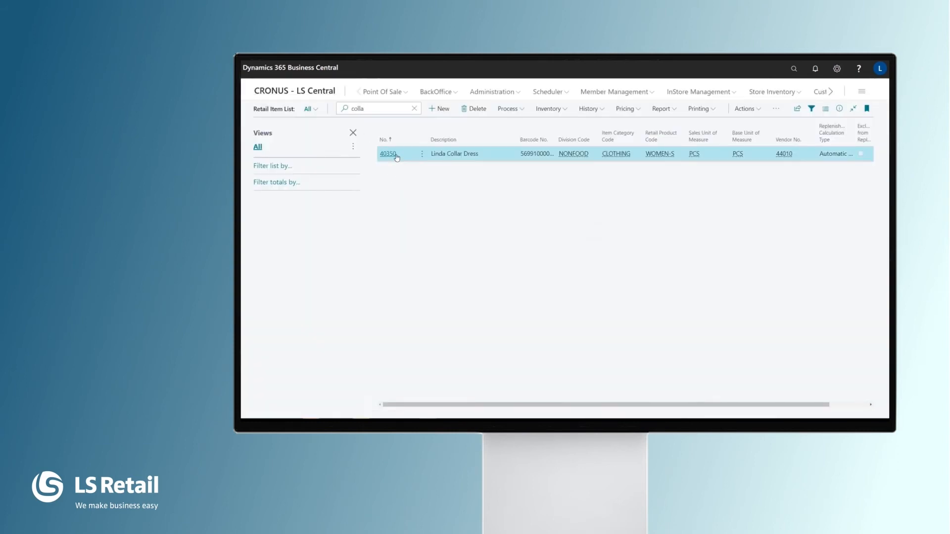
left_click(388, 154)
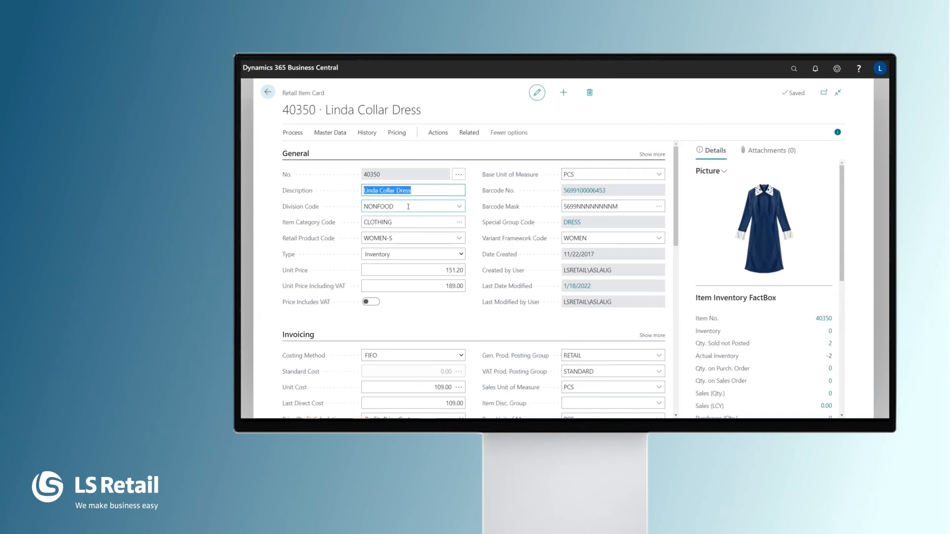
mouse_move(402, 237)
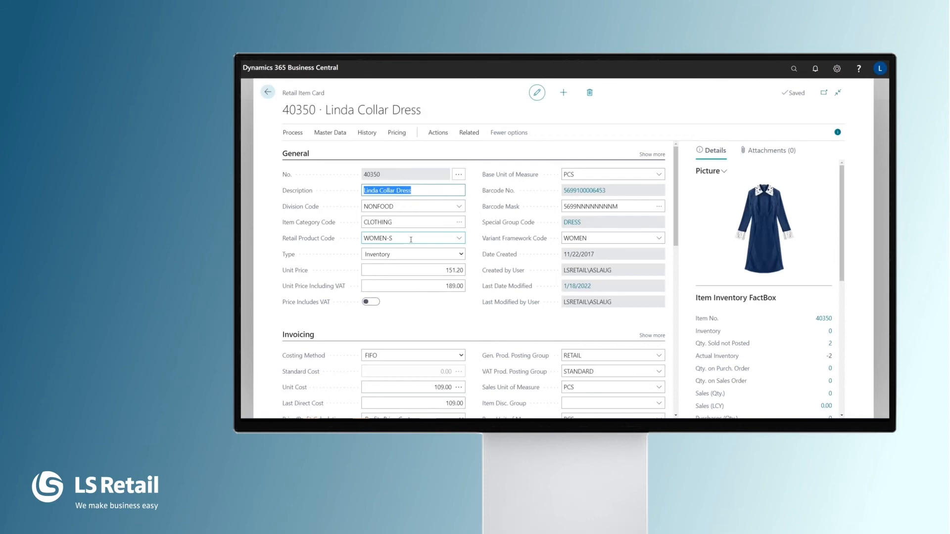
mouse_move(410, 239)
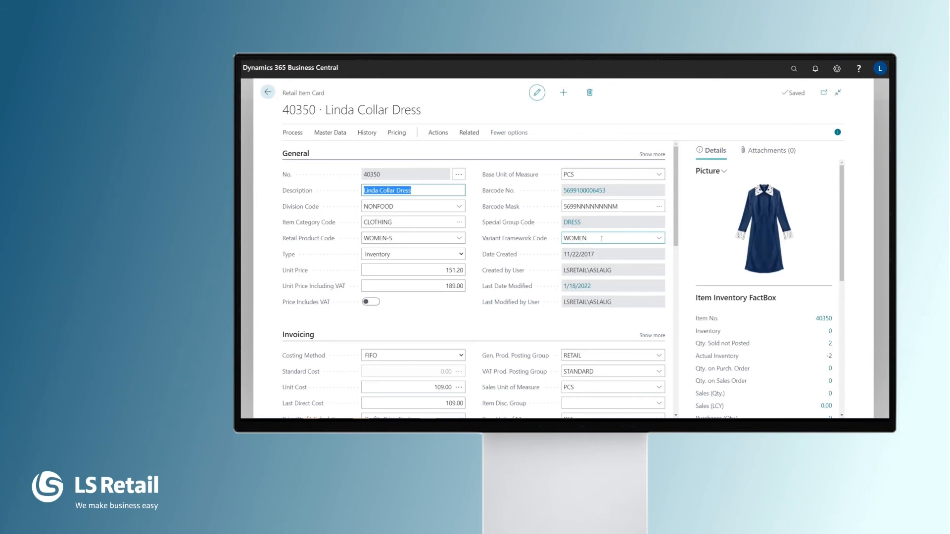
left_click(612, 237)
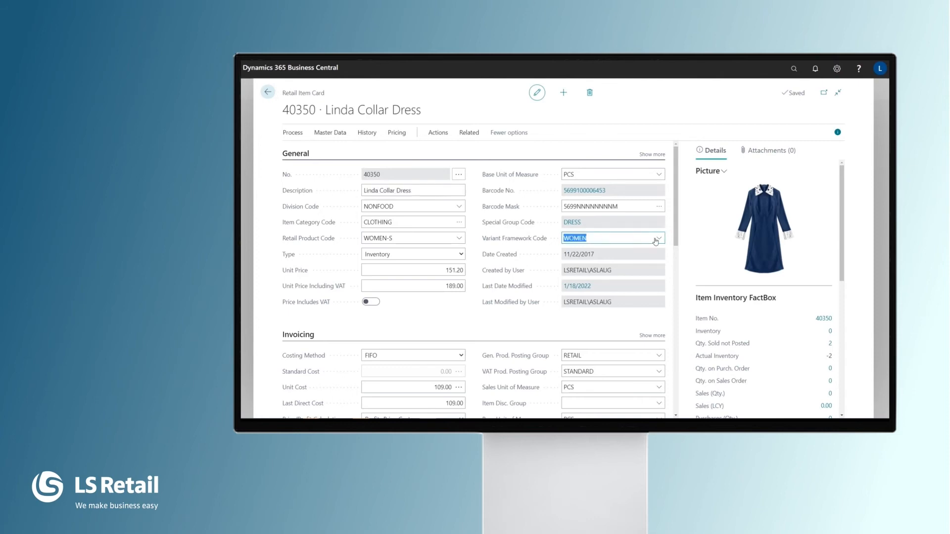
left_click(658, 238)
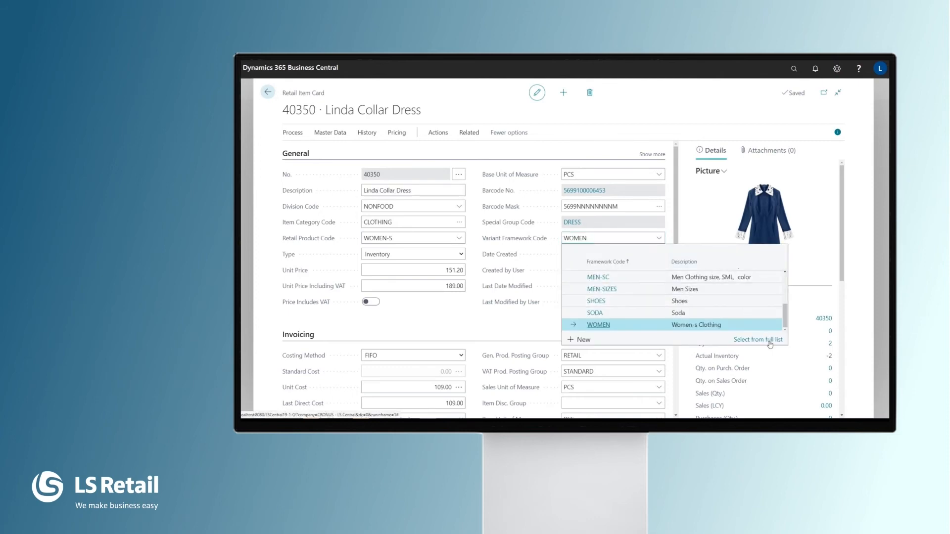
left_click(757, 340)
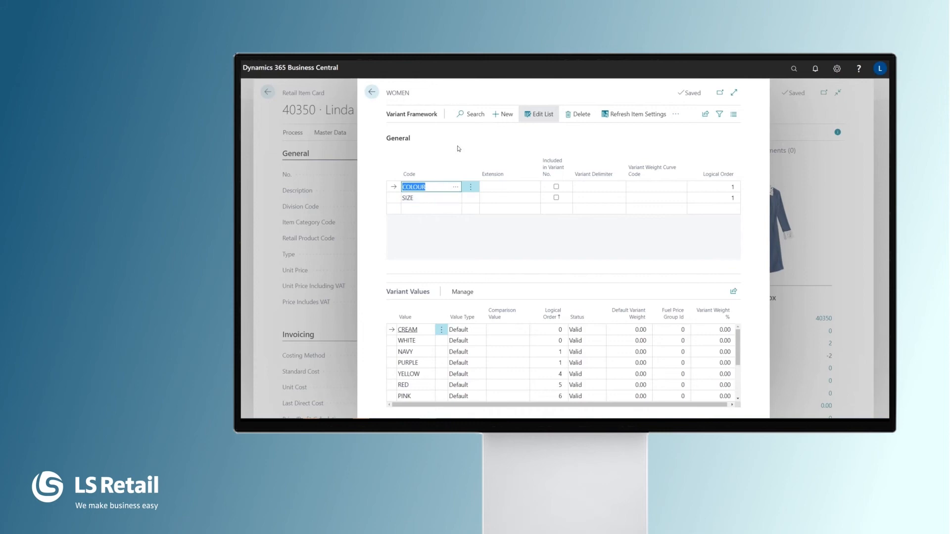
mouse_move(446, 145)
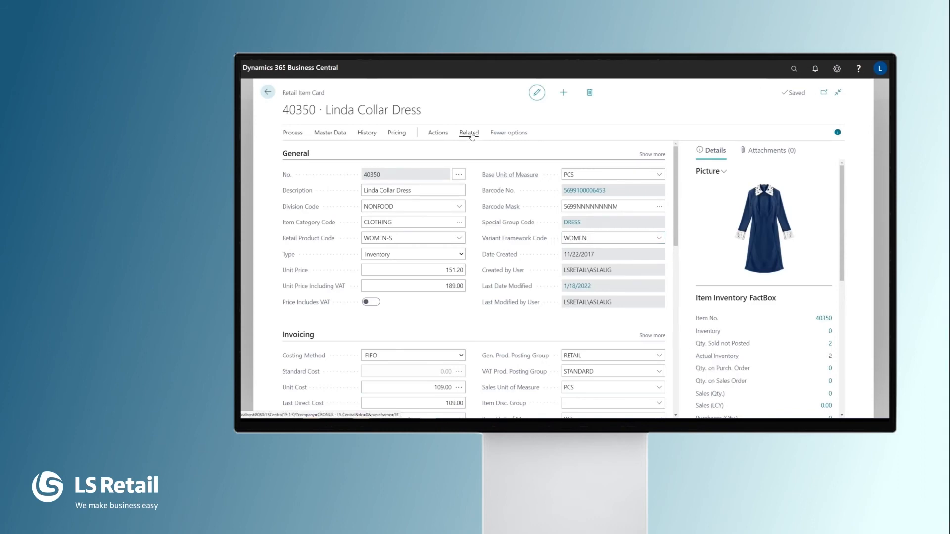
- Open the dress's Variant Worksheet, then the image links for its RED variant
left_click(468, 132)
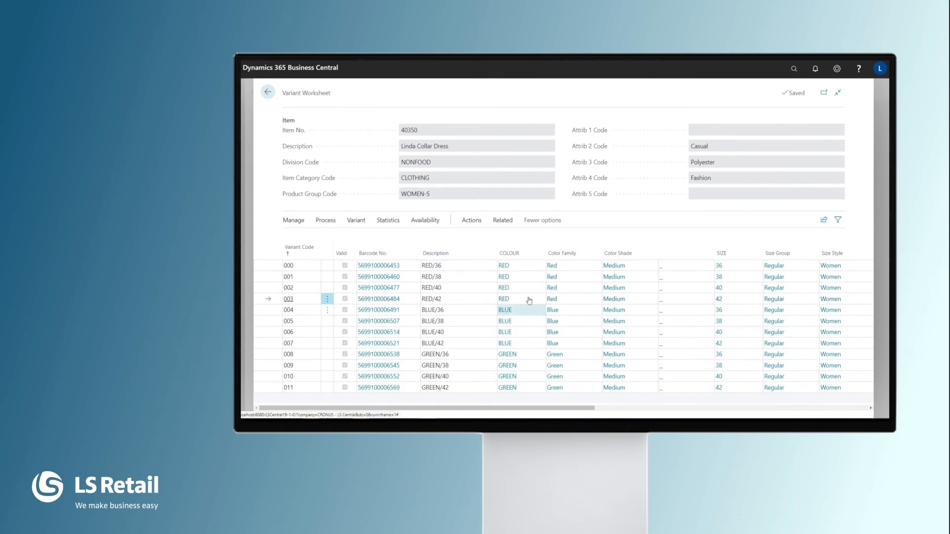
mouse_move(508, 376)
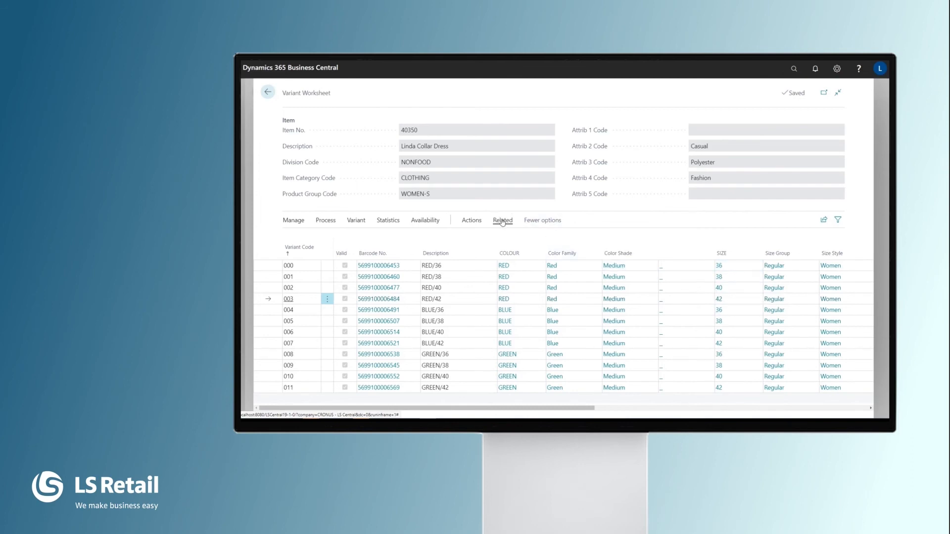
left_click(501, 220)
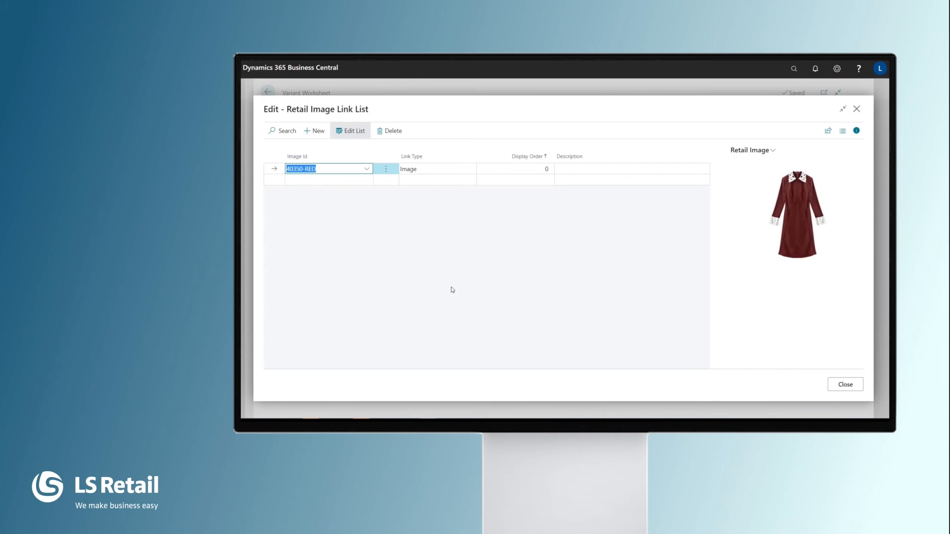
mouse_move(695, 383)
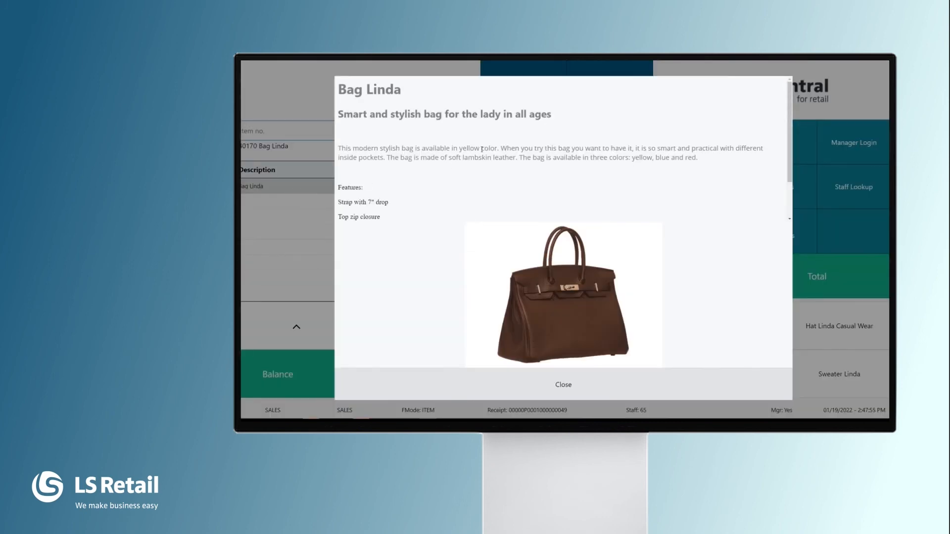
- Scroll through Bag Linda's HTML description and picture in the POS item info popup
scroll("down", 3)
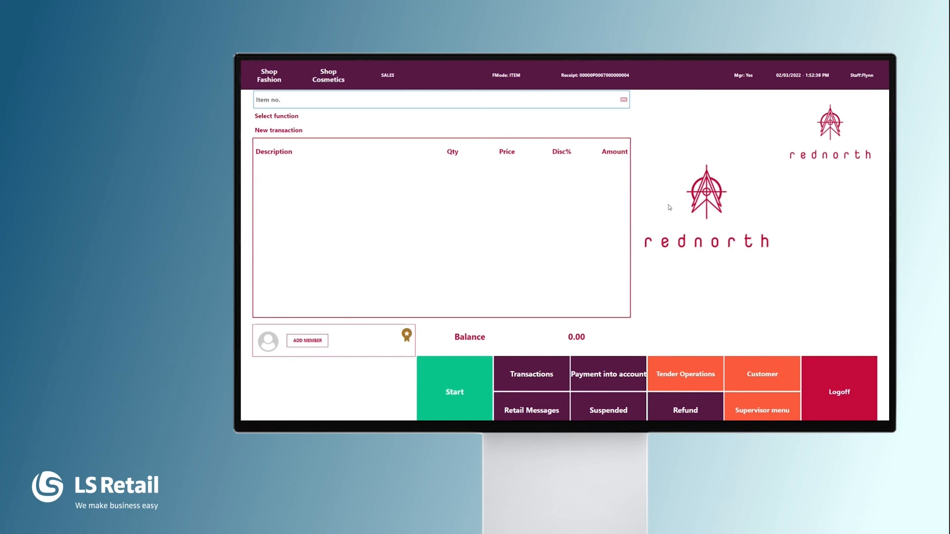
mouse_move(636, 150)
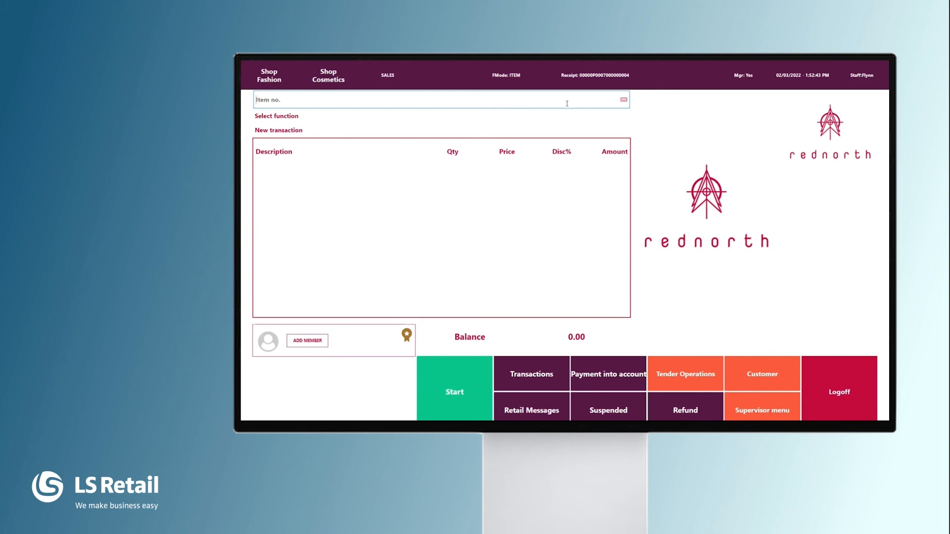
- Enter 4017 as the item number and choose Bag Linda from the lookup list
type("4017")
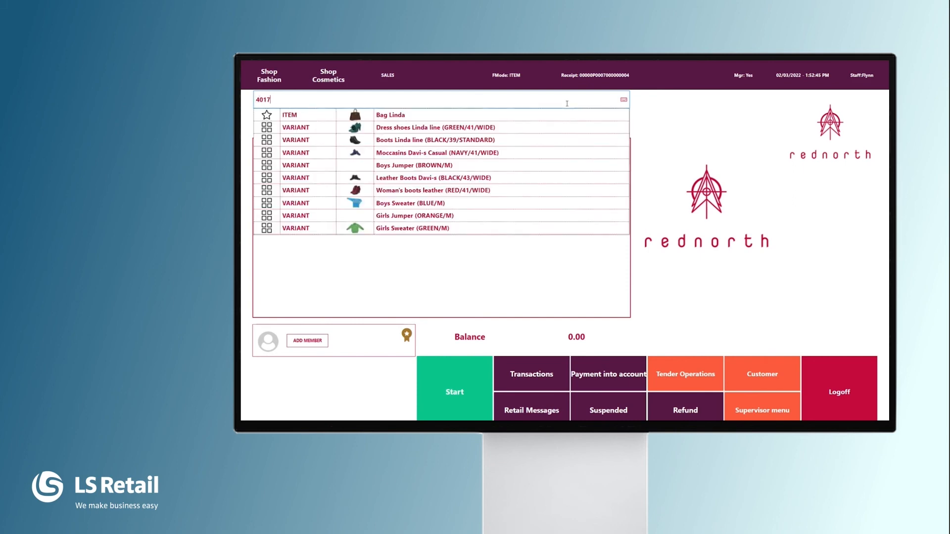
left_click(391, 114)
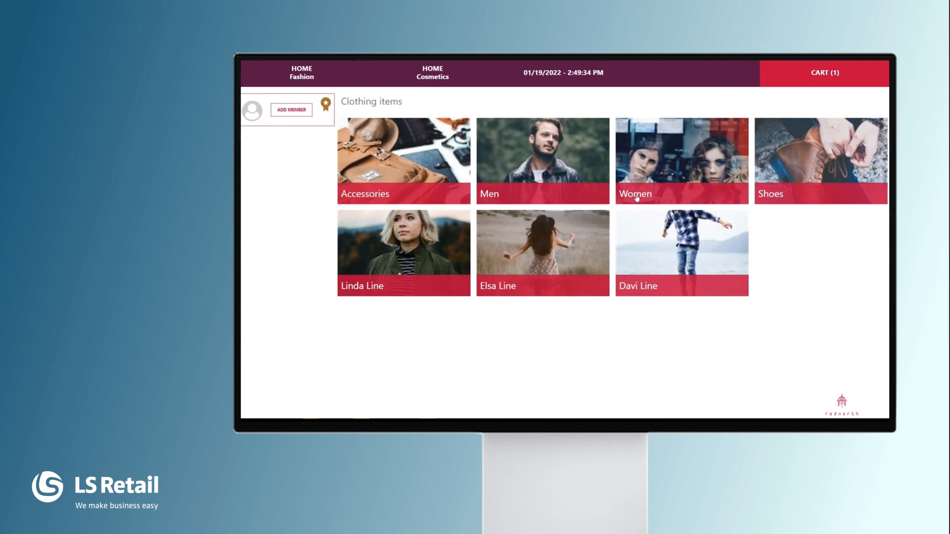
- Add the Linda Collar Dress in green, size 38, from the Women category to the cart
left_click(680, 160)
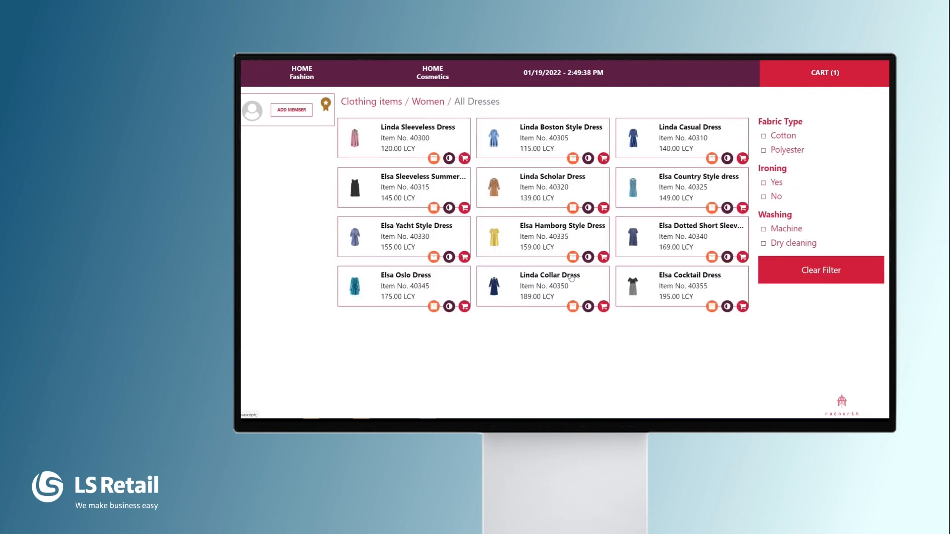
left_click(549, 285)
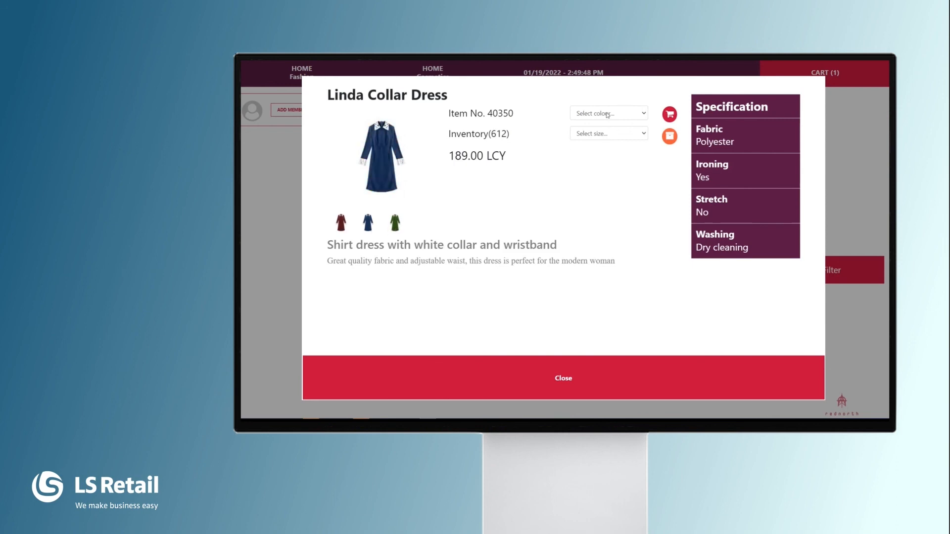
left_click(608, 133)
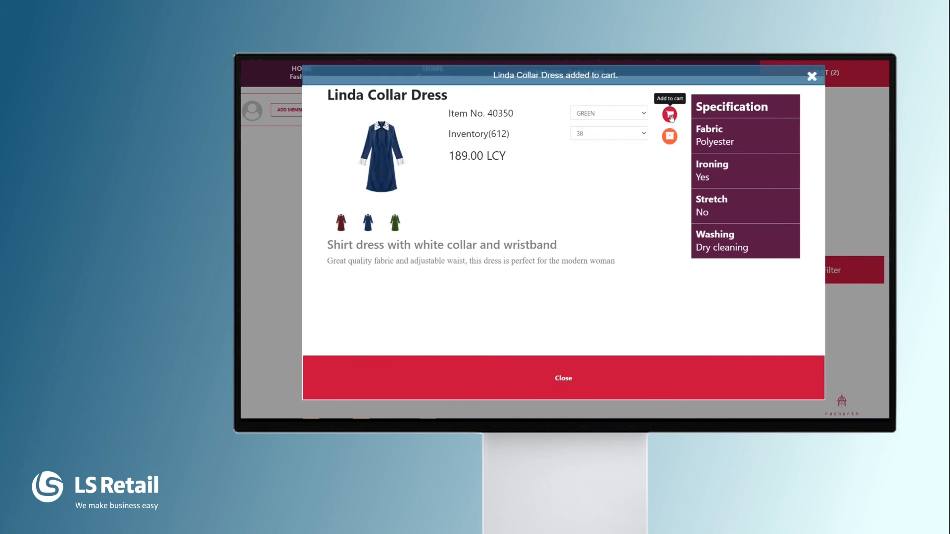
left_click(561, 378)
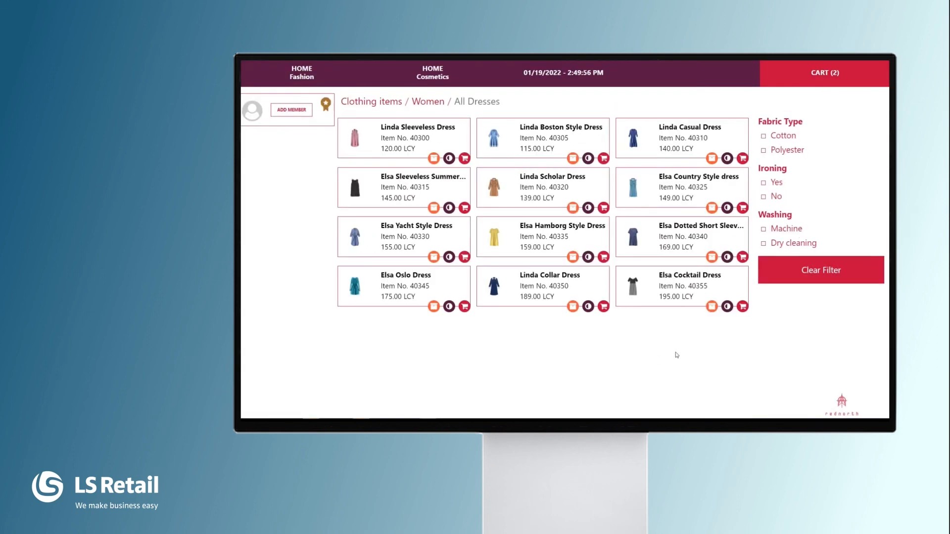